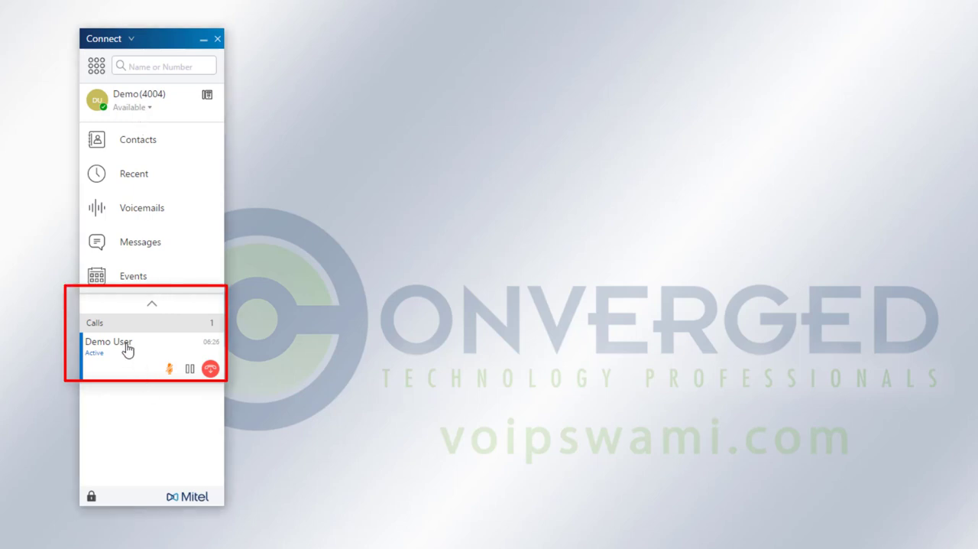
# - Expand the Demo User call and bring up its Transfer panel
pyautogui.click(108, 342)
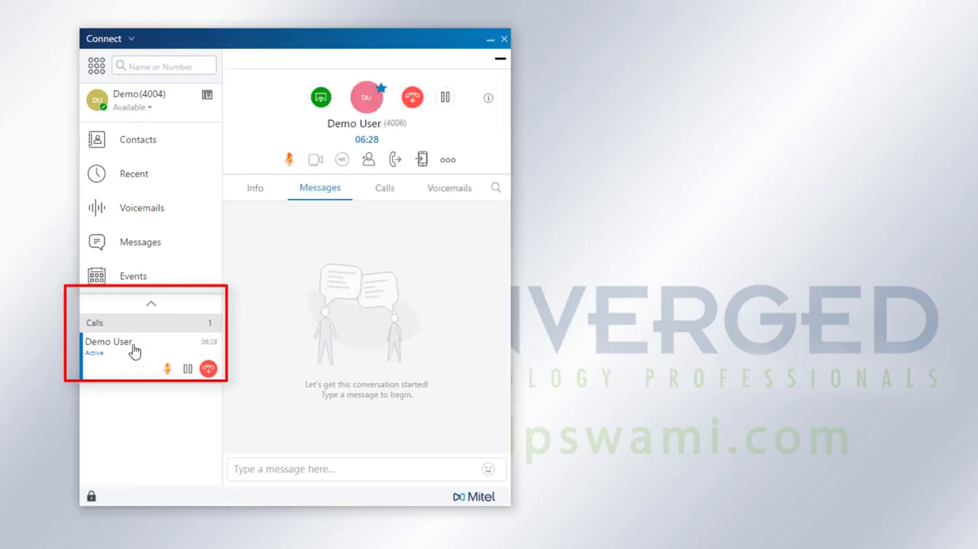
pyautogui.moveTo(395, 159)
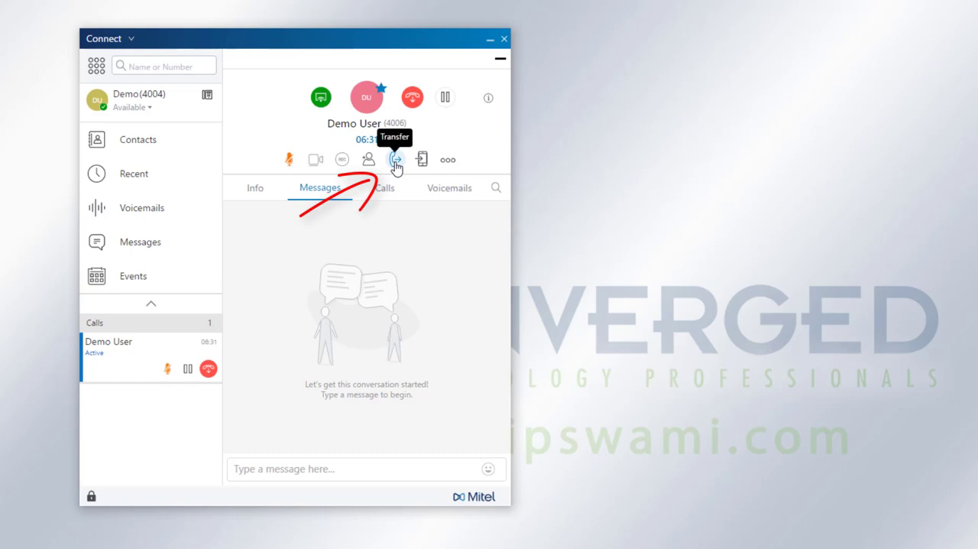
pyautogui.click(394, 159)
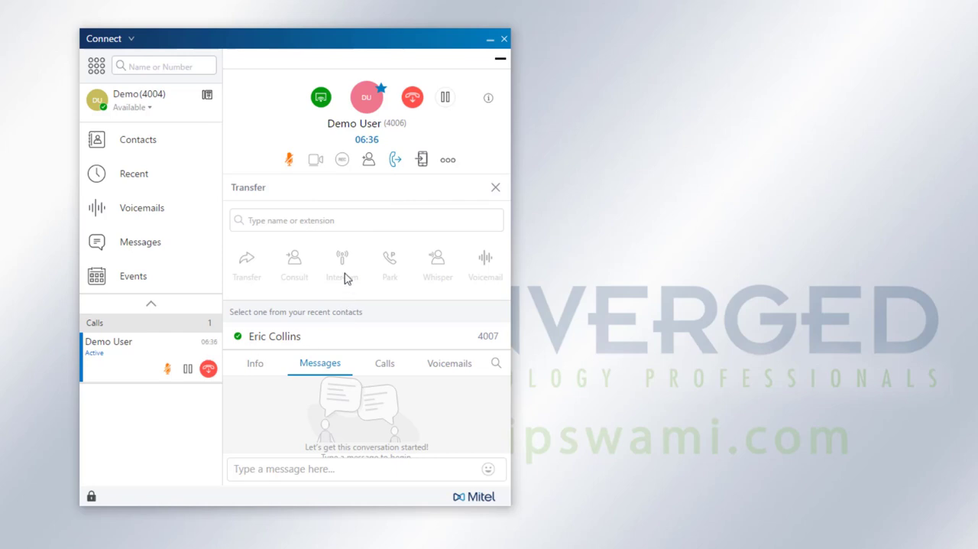
pyautogui.click(365, 220)
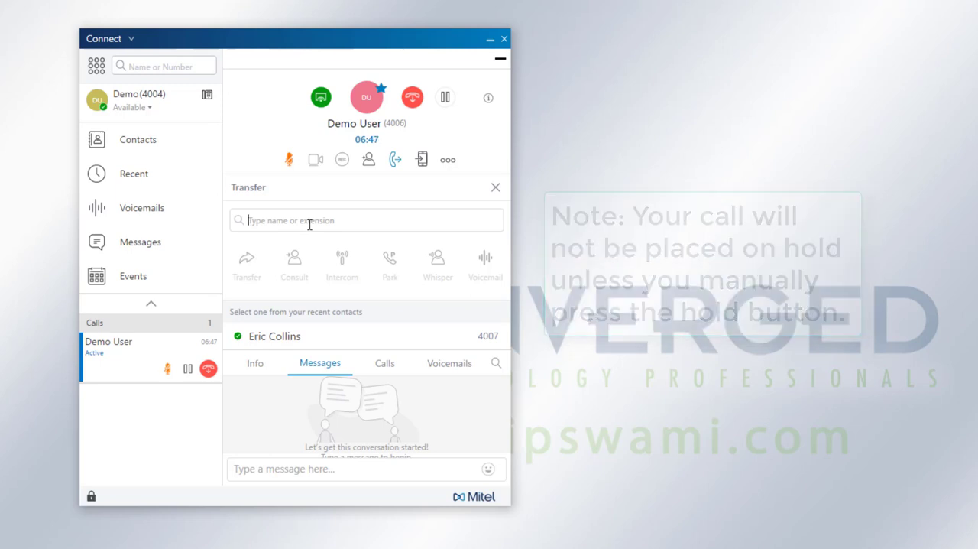
pyautogui.write('er')
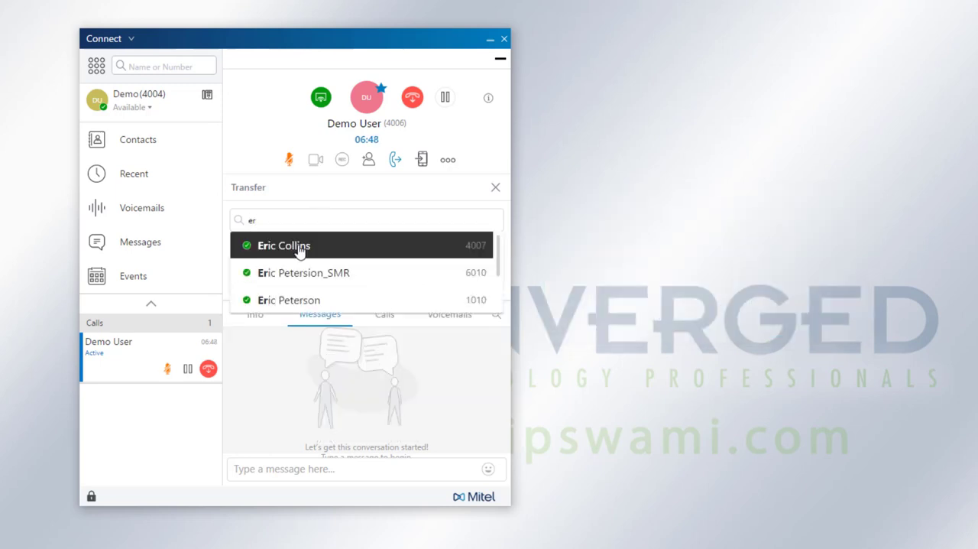
pyautogui.click(283, 245)
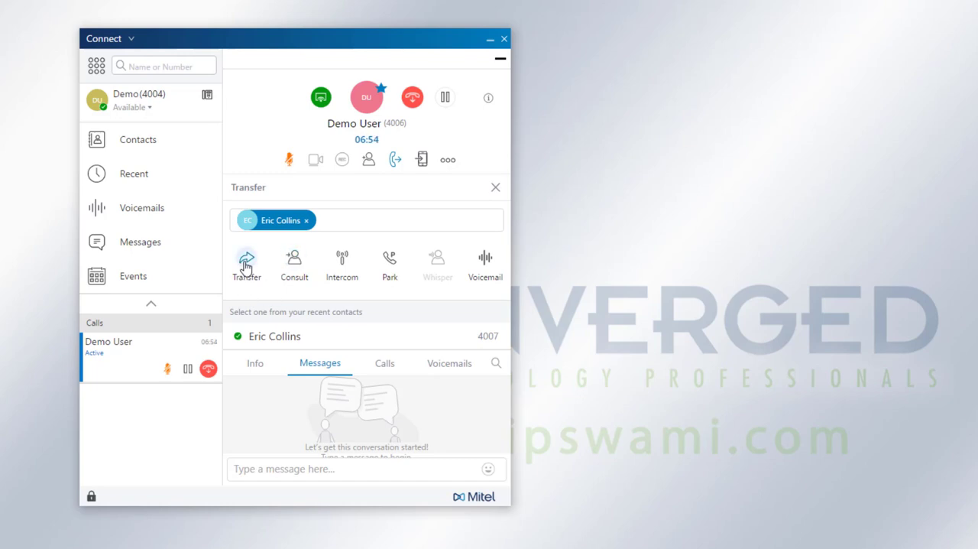
# - Review the Transfer, Consult, Intercom, Park, Whisper and Voicemail buttons, then close the panel
pyautogui.click(247, 260)
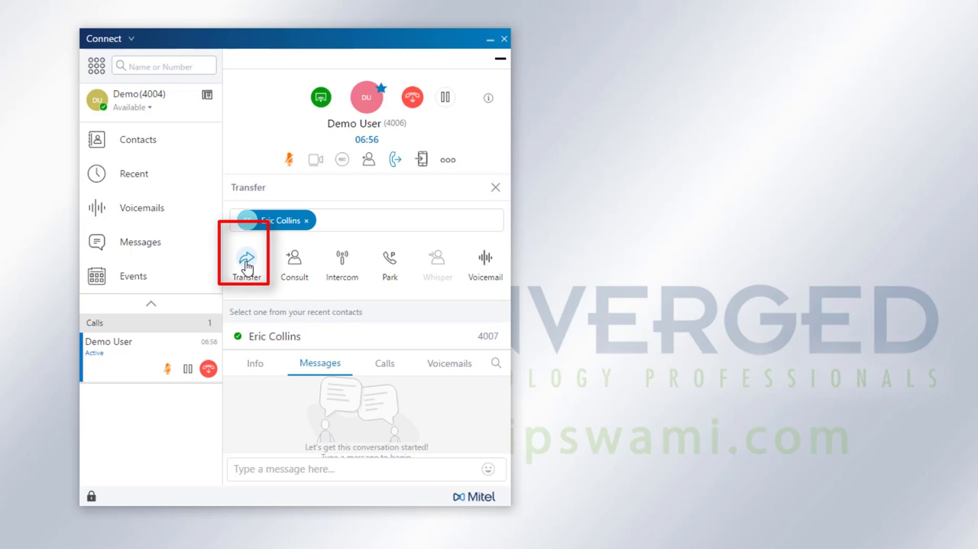
pyautogui.moveTo(246, 266)
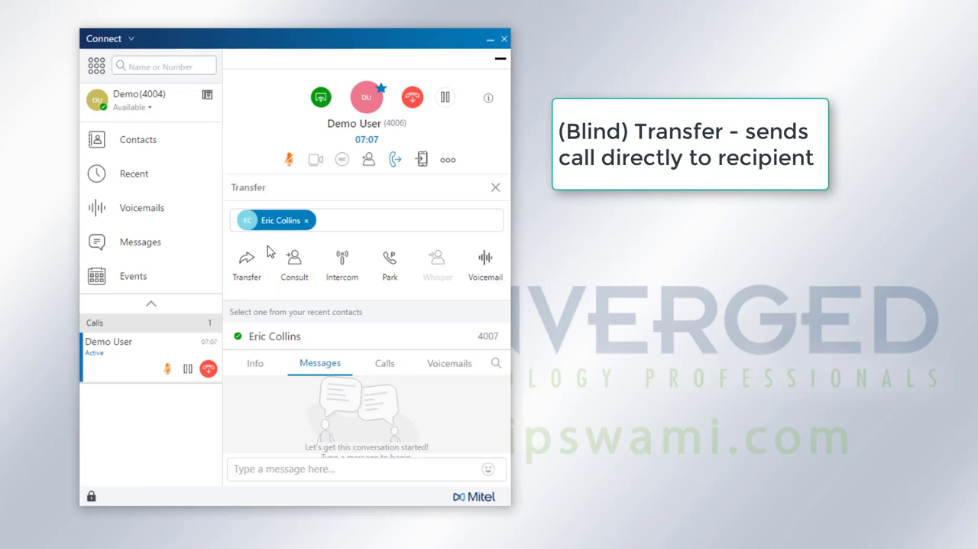
pyautogui.click(294, 257)
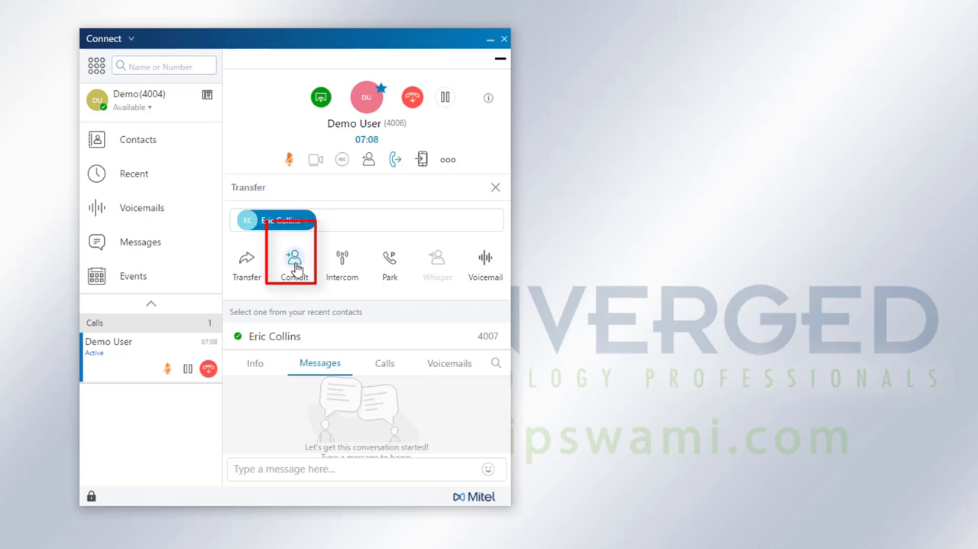
pyautogui.moveTo(295, 264)
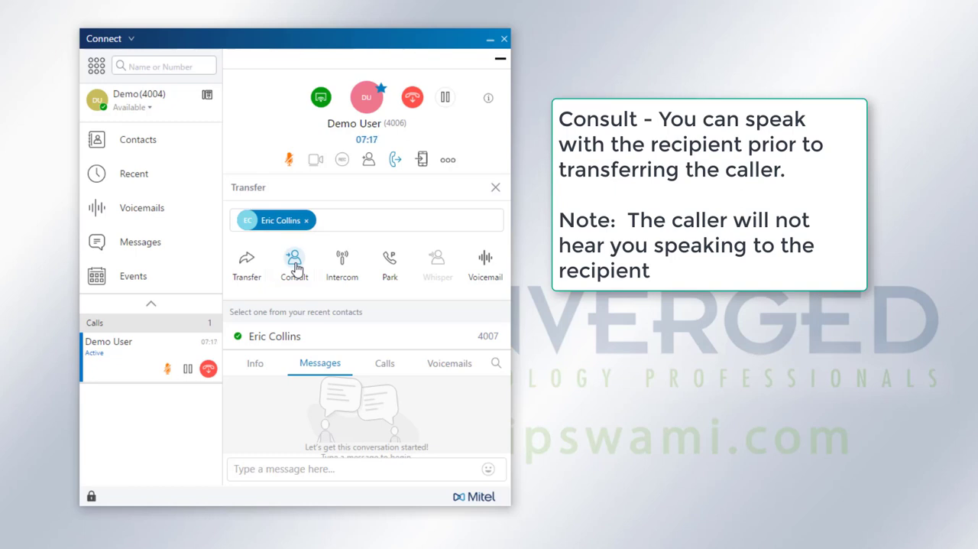
pyautogui.moveTo(332, 301)
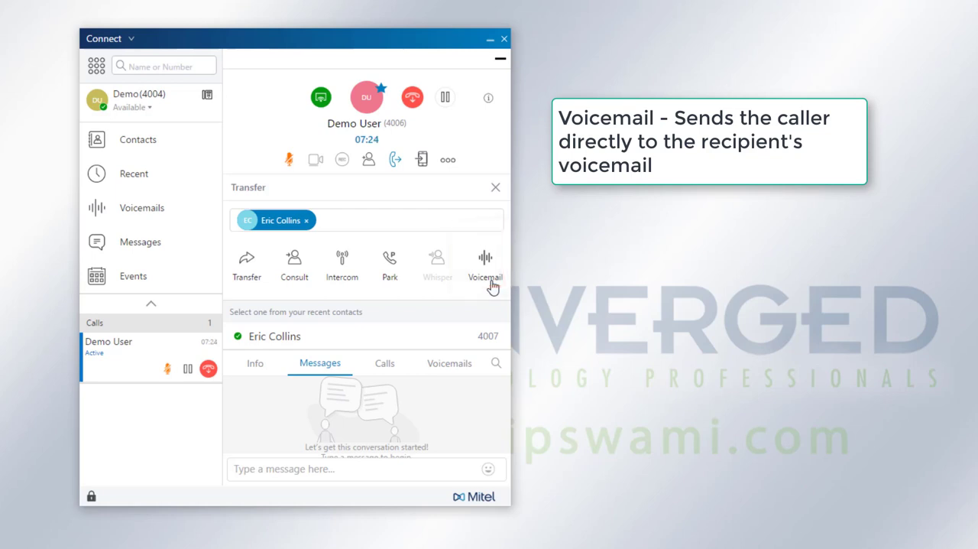
pyautogui.moveTo(343, 295)
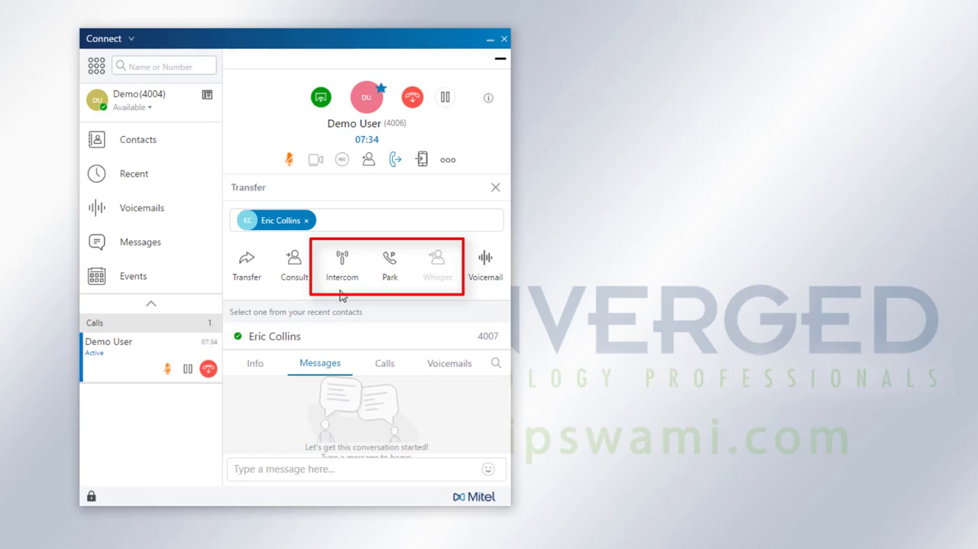
pyautogui.moveTo(446, 297)
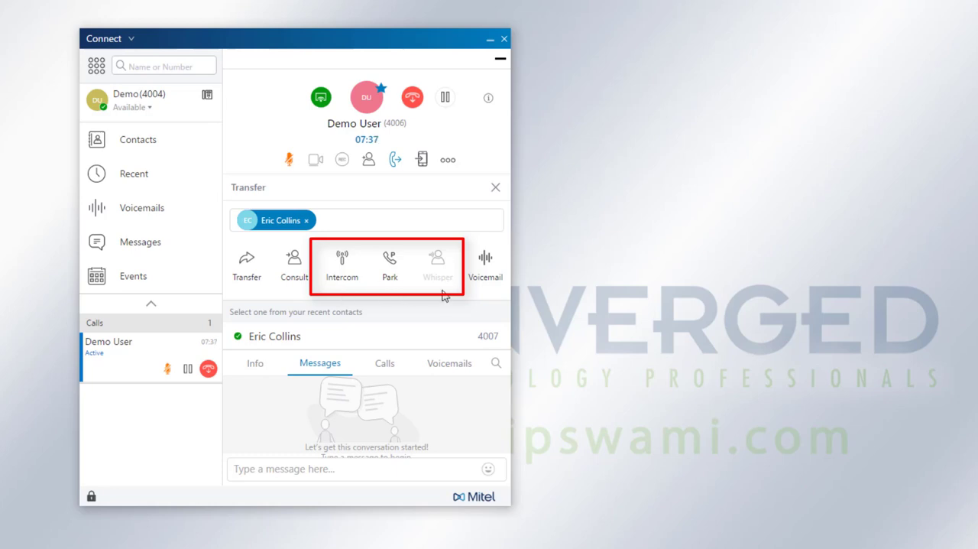
pyautogui.moveTo(508, 218)
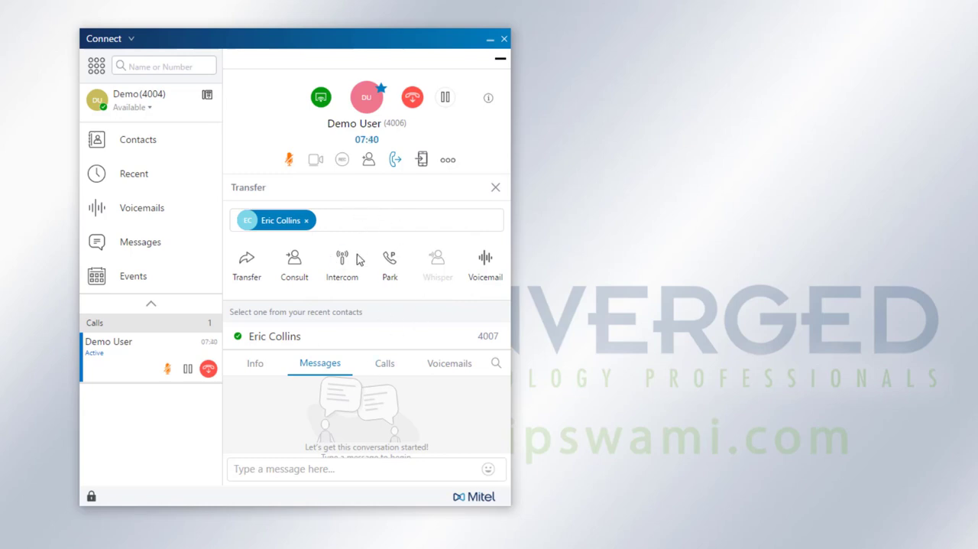
pyautogui.moveTo(498, 69)
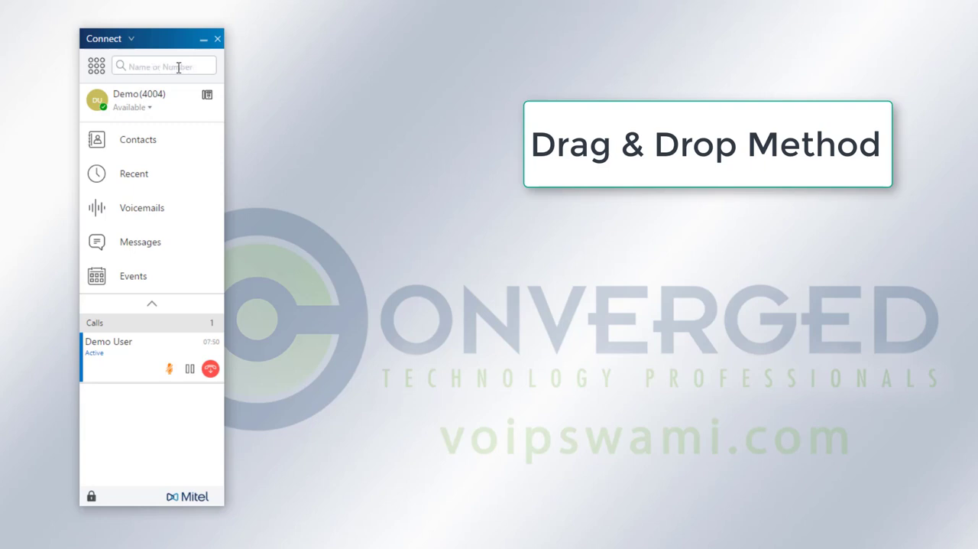
pyautogui.click(163, 66)
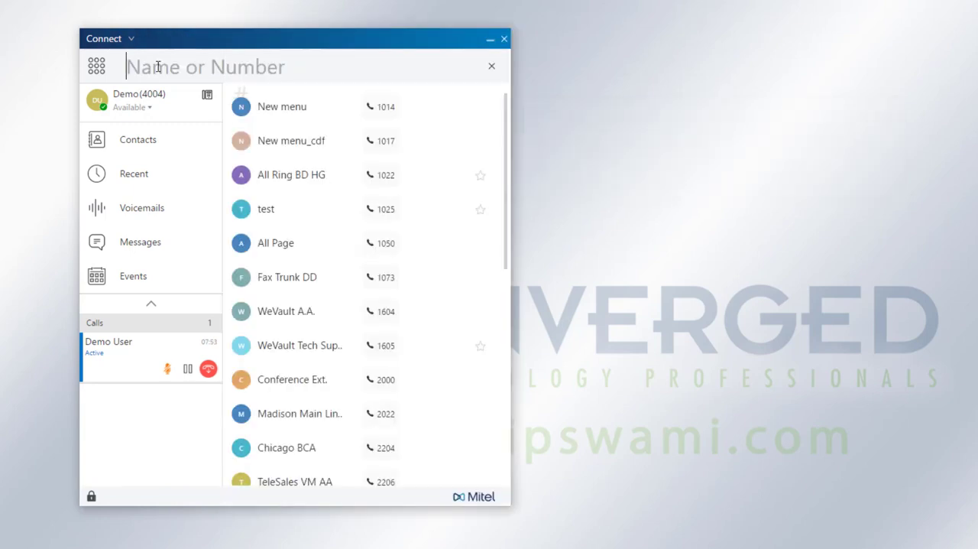
pyautogui.write('eric')
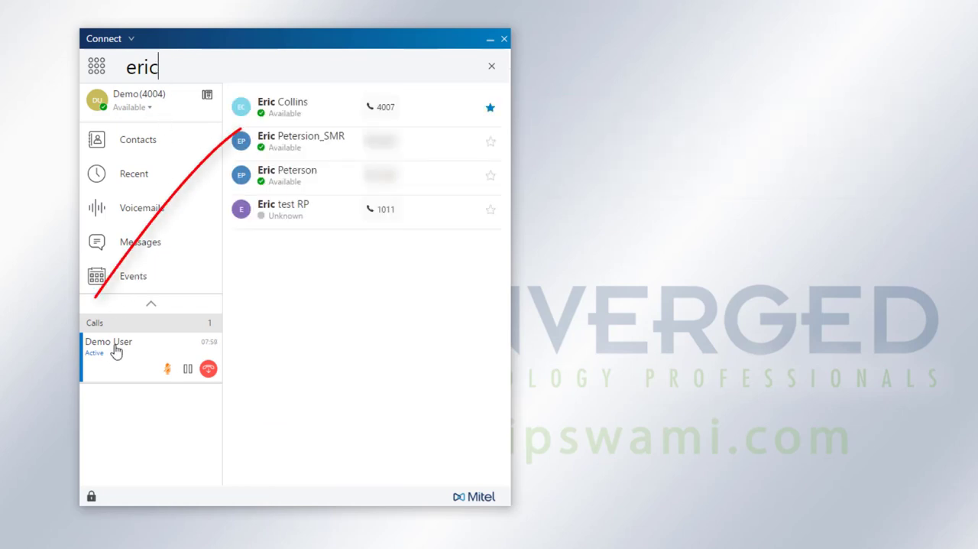
pyautogui.moveTo(115, 348); pyautogui.dragTo(306, 153)
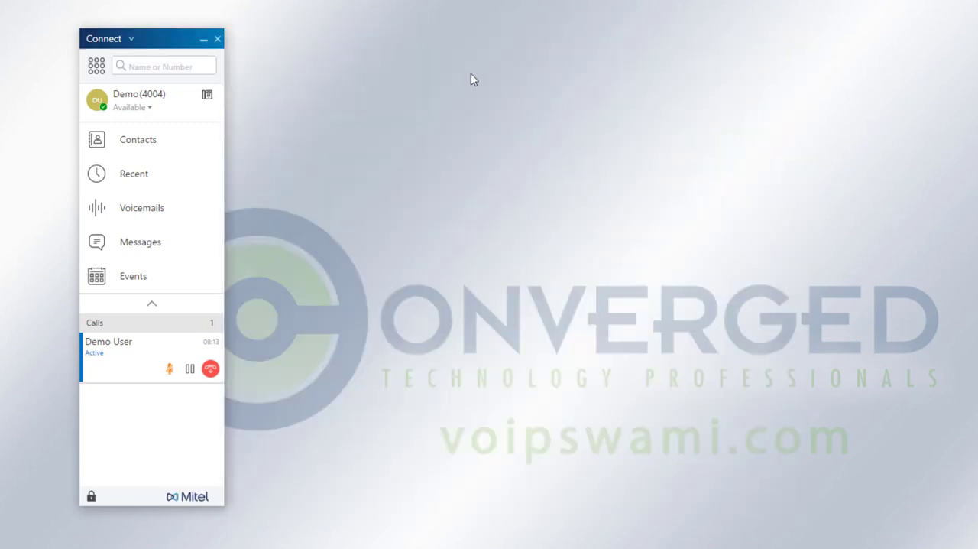
pyautogui.click(138, 141)
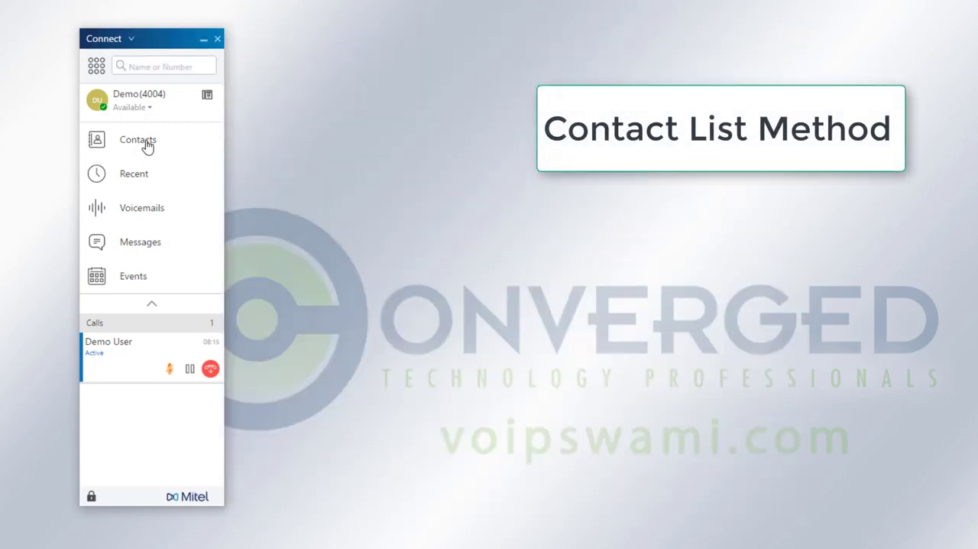
pyautogui.click(138, 139)
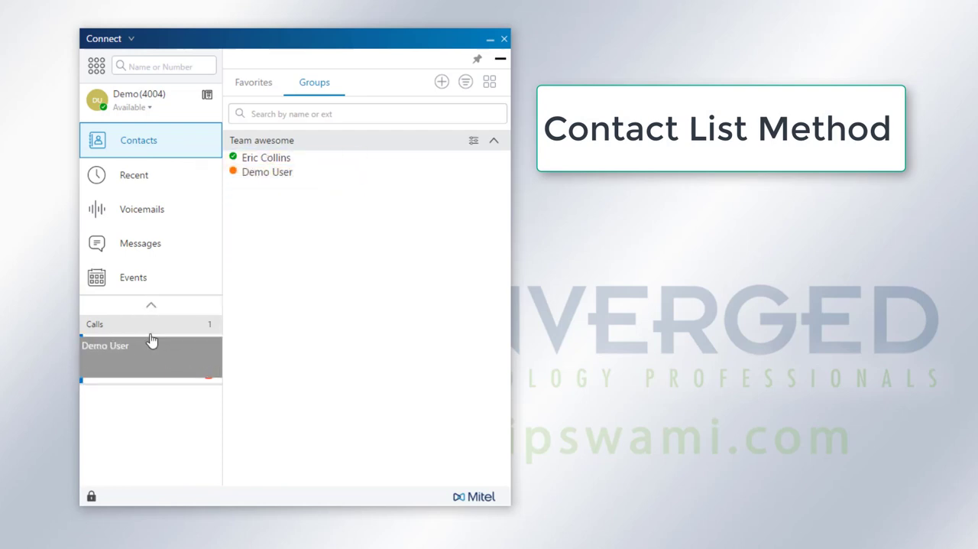
pyautogui.click(105, 345)
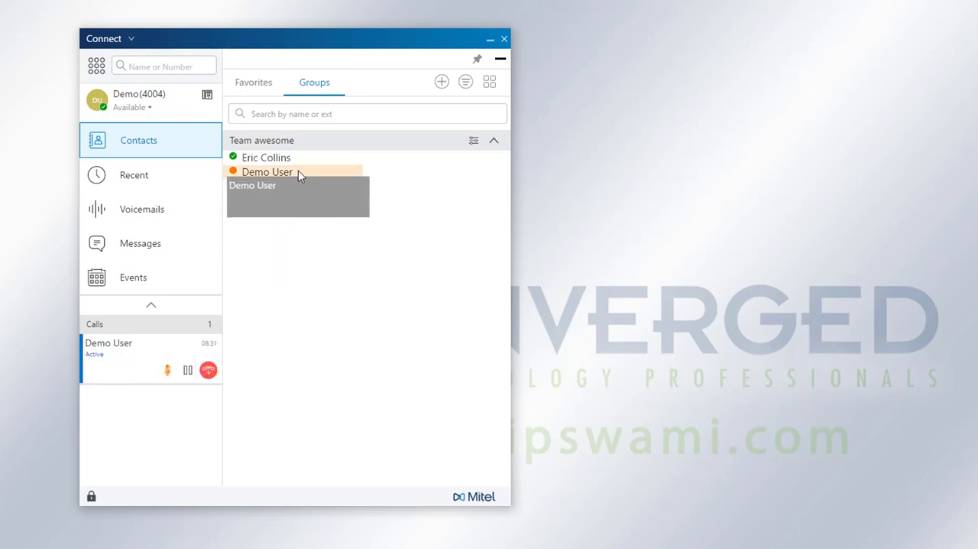
pyautogui.moveTo(109, 351); pyautogui.dragTo(294, 158)
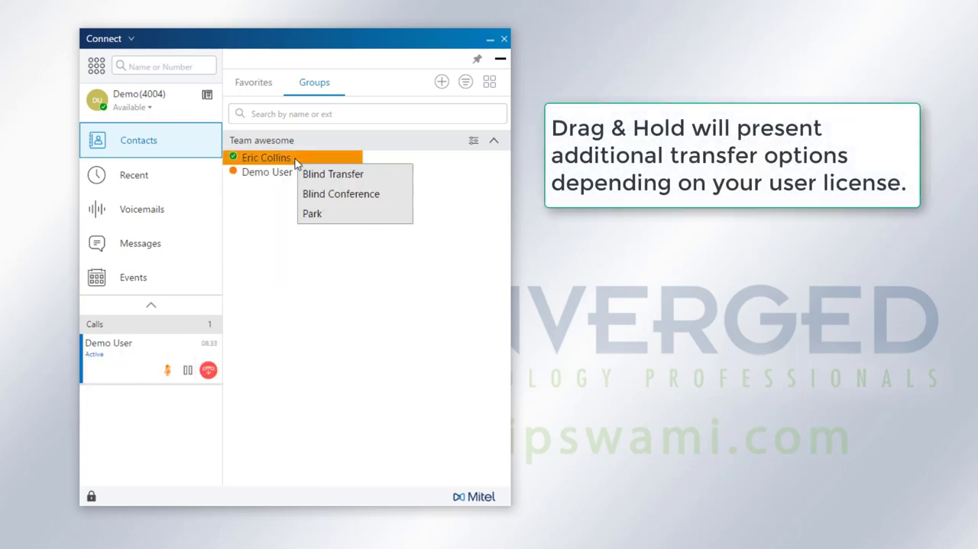
pyautogui.moveTo(332, 173)
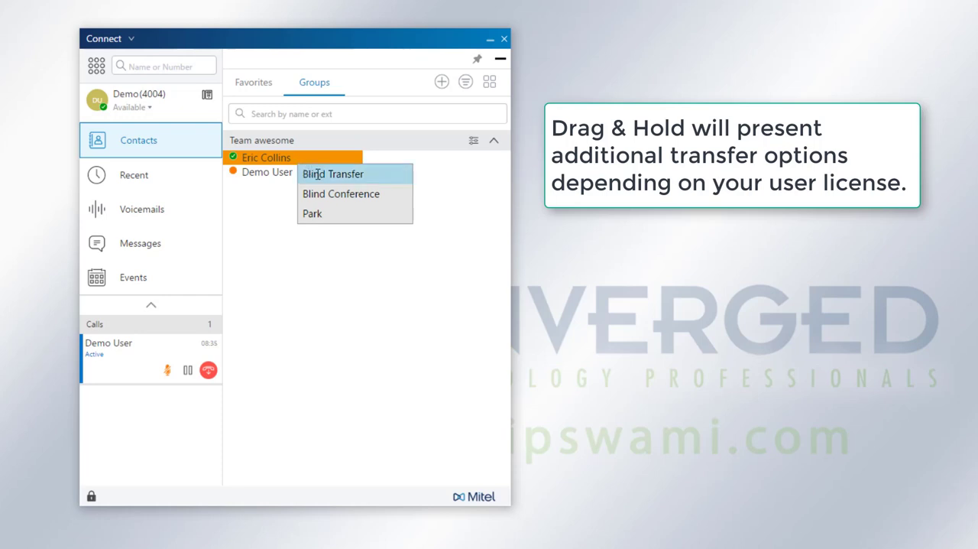
pyautogui.moveTo(341, 194)
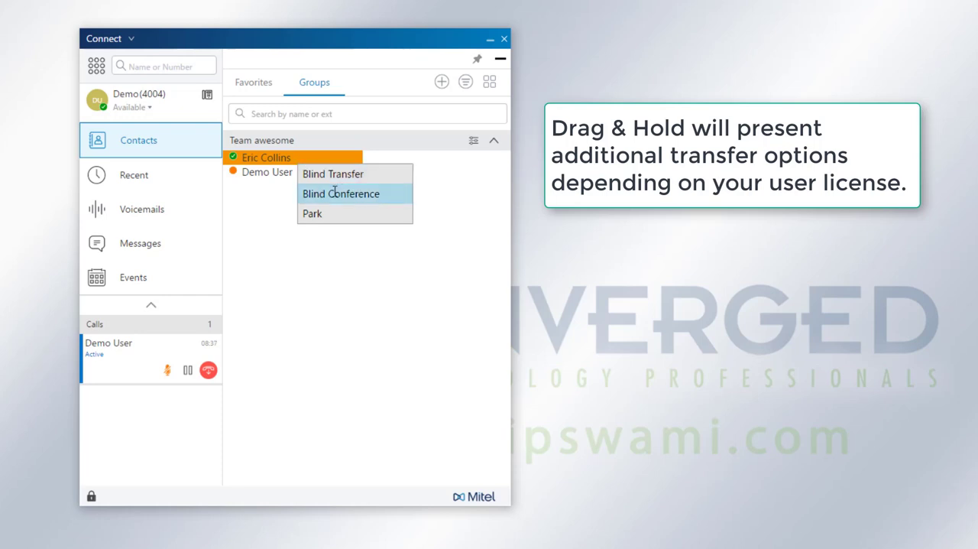
pyautogui.moveTo(342, 216)
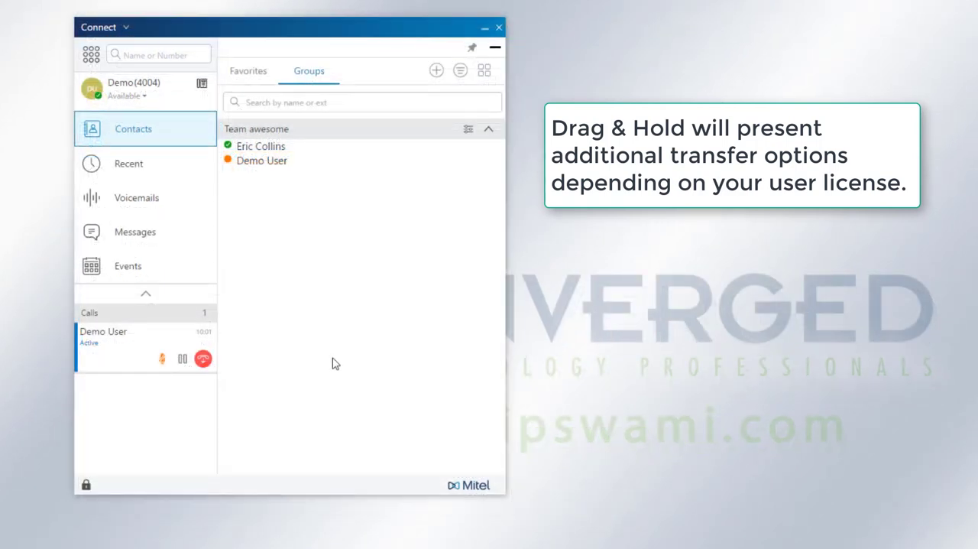
pyautogui.moveTo(253, 350)
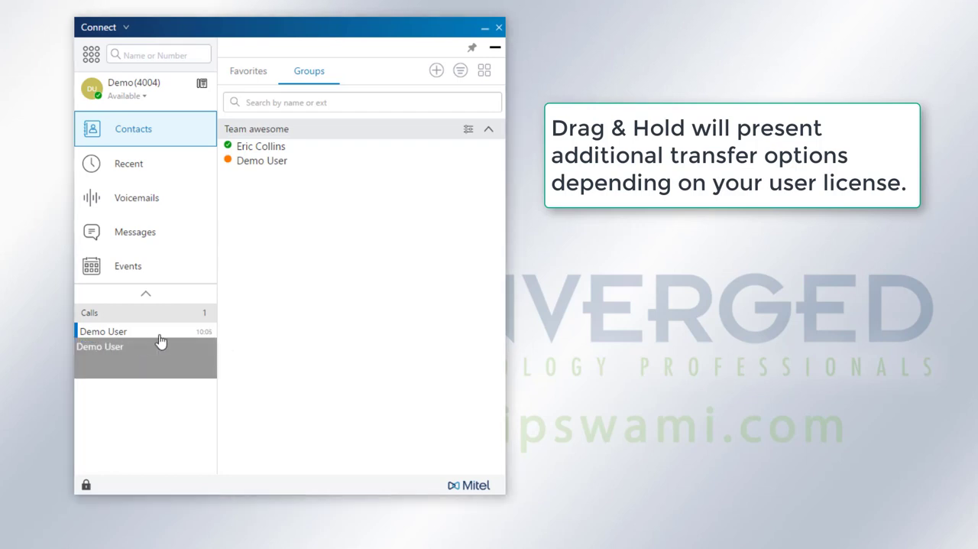
pyautogui.moveTo(122, 340); pyautogui.dragTo(260, 146)
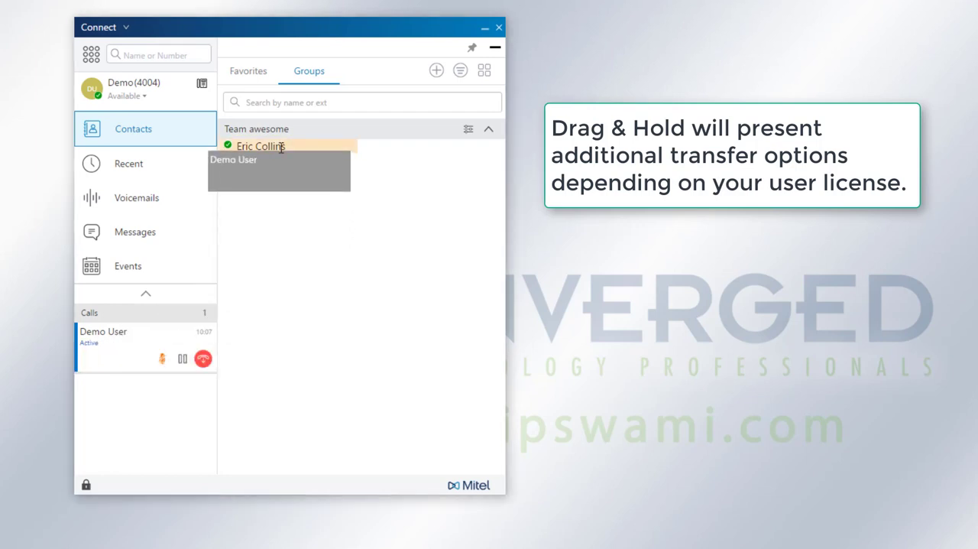
pyautogui.click(276, 146)
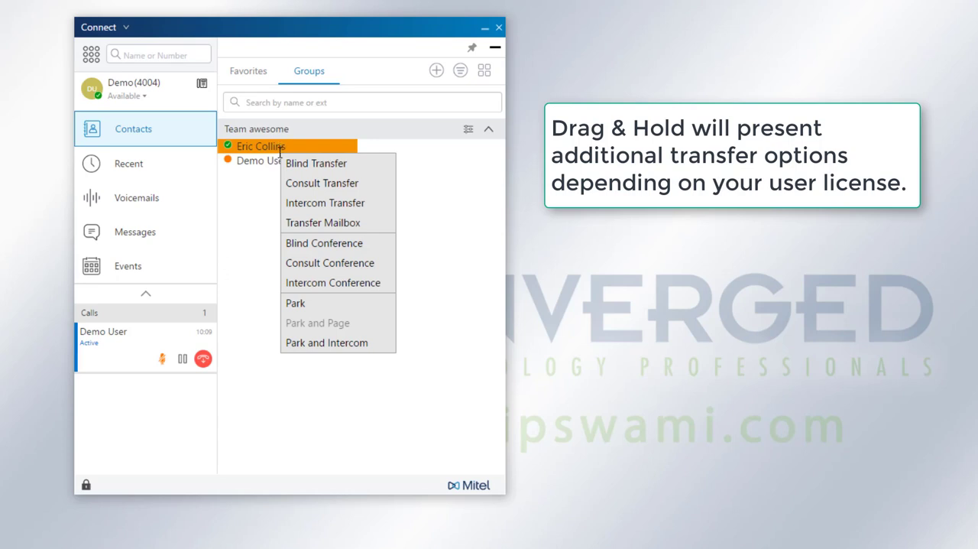
pyautogui.moveTo(325, 203)
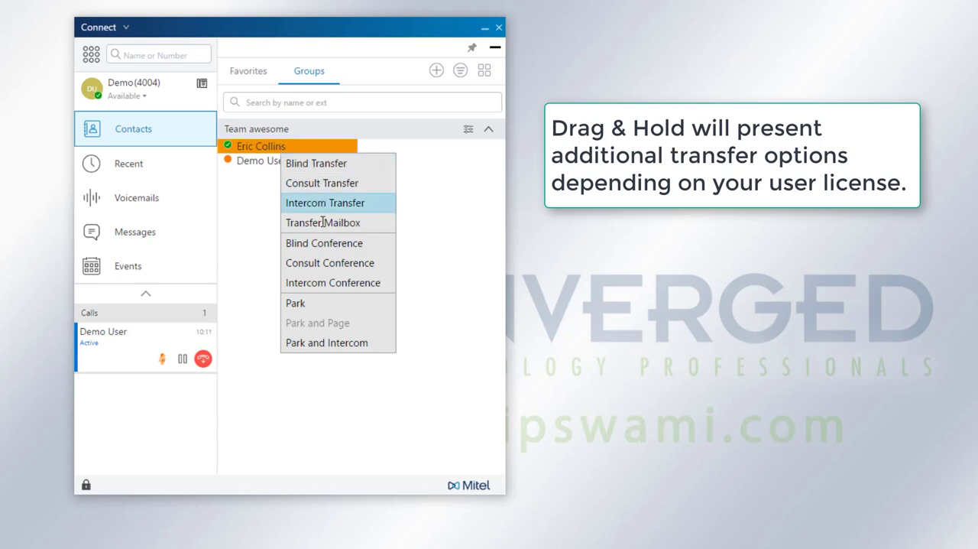
pyautogui.moveTo(339, 343)
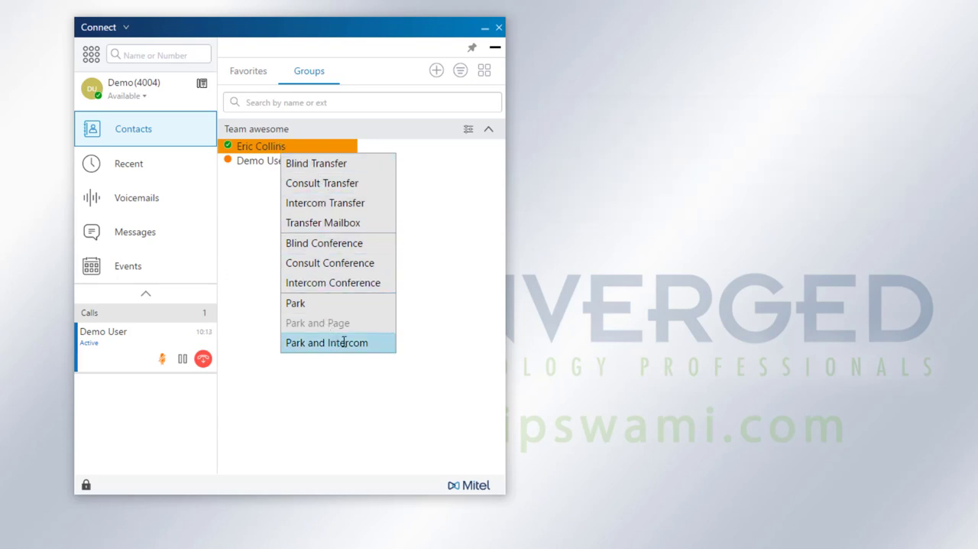
pyautogui.moveTo(391, 282)
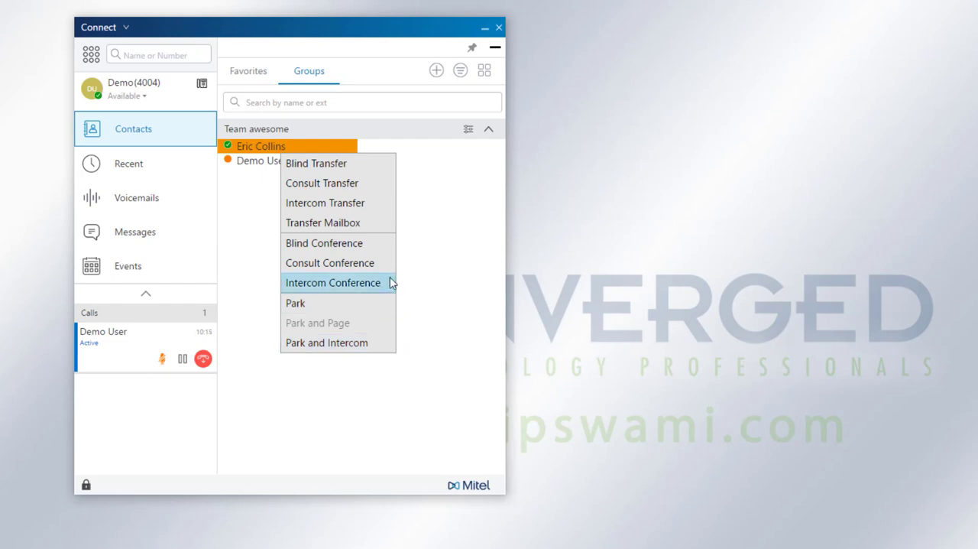